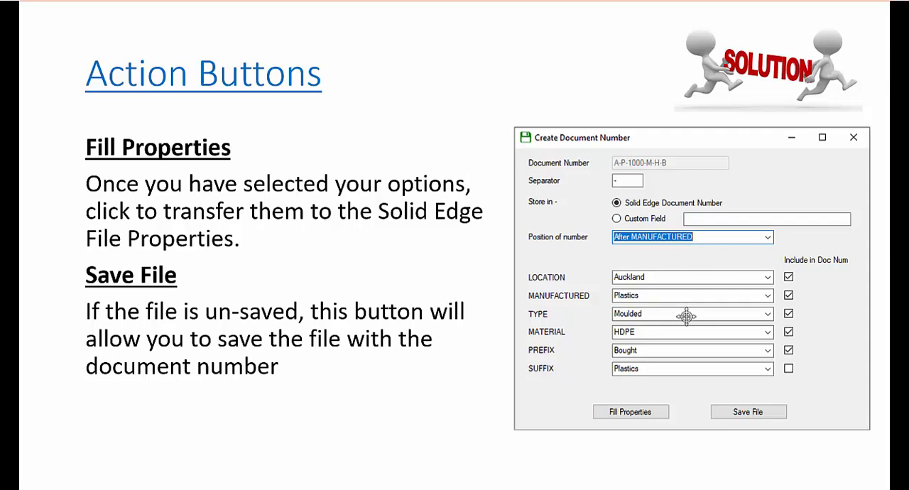
pyautogui.moveTo(486, 128)
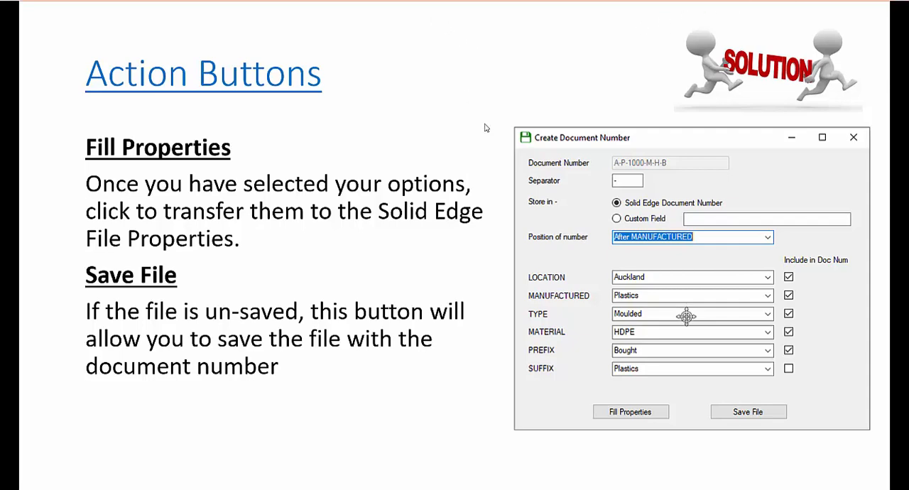
pyautogui.moveTo(665, 356)
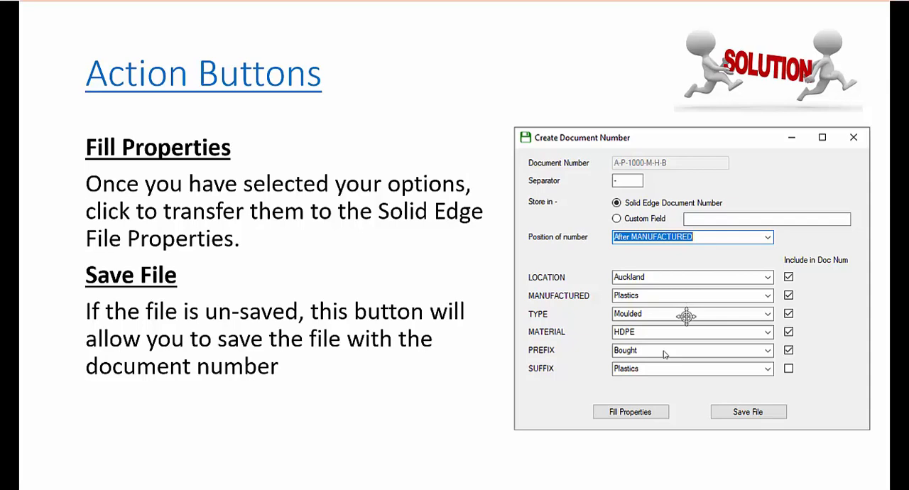
pyautogui.moveTo(568, 328)
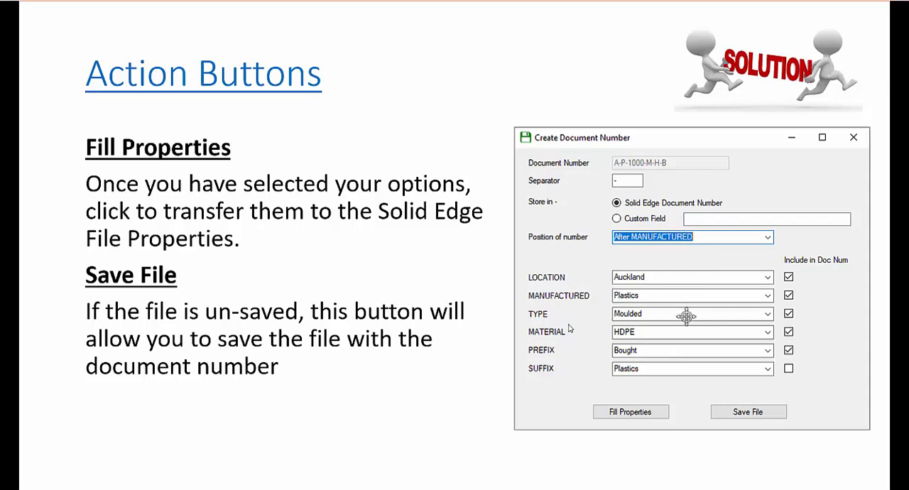
pyautogui.moveTo(545, 321)
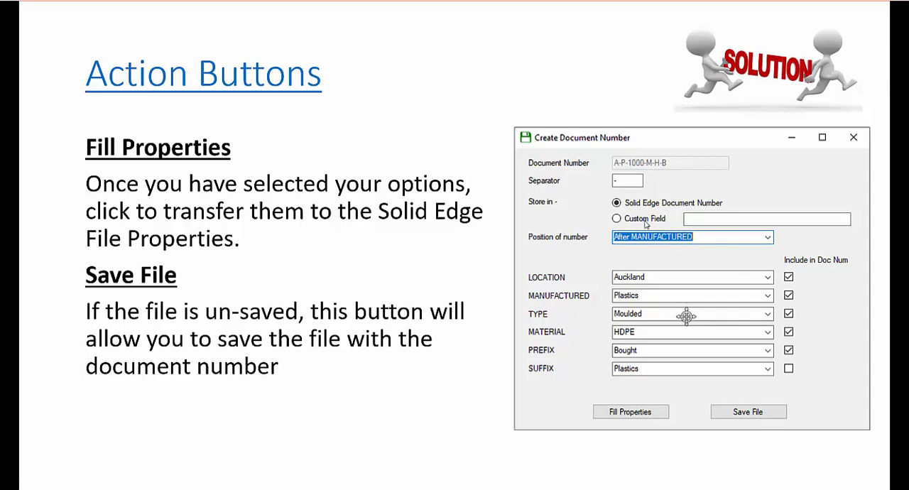
pyautogui.moveTo(699, 222)
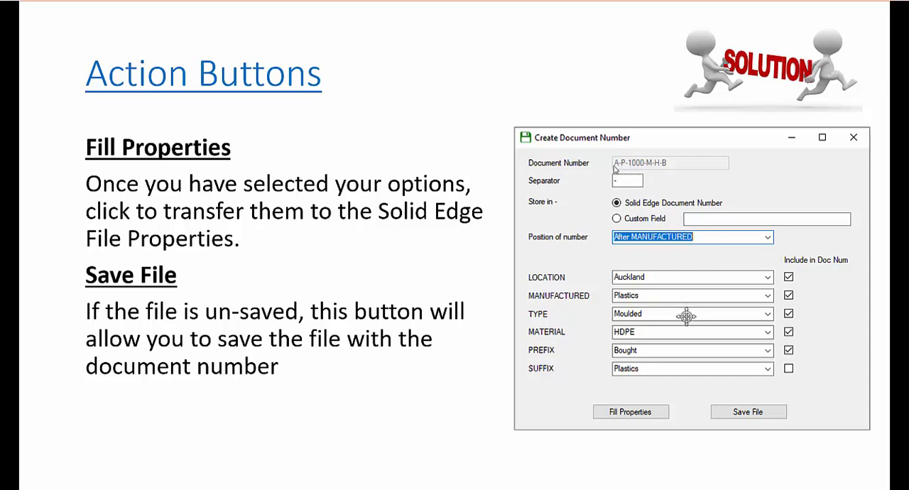
pyautogui.moveTo(628, 313)
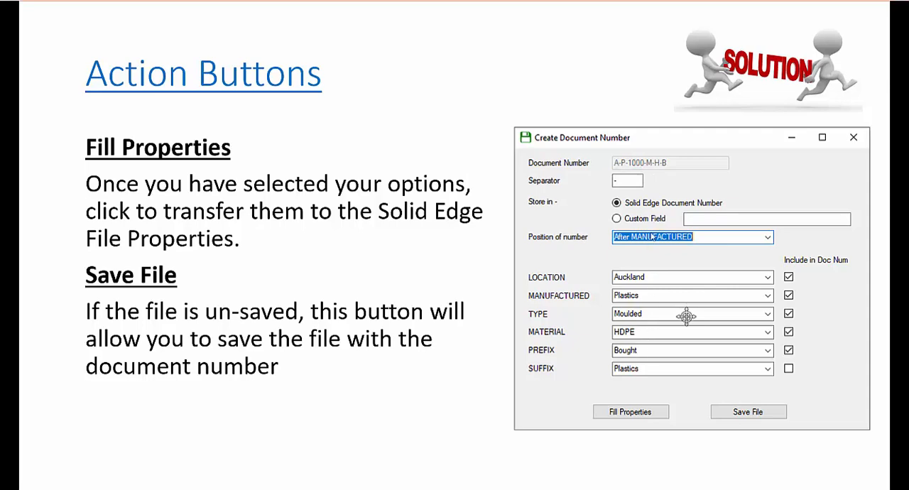
pyautogui.moveTo(869, 275)
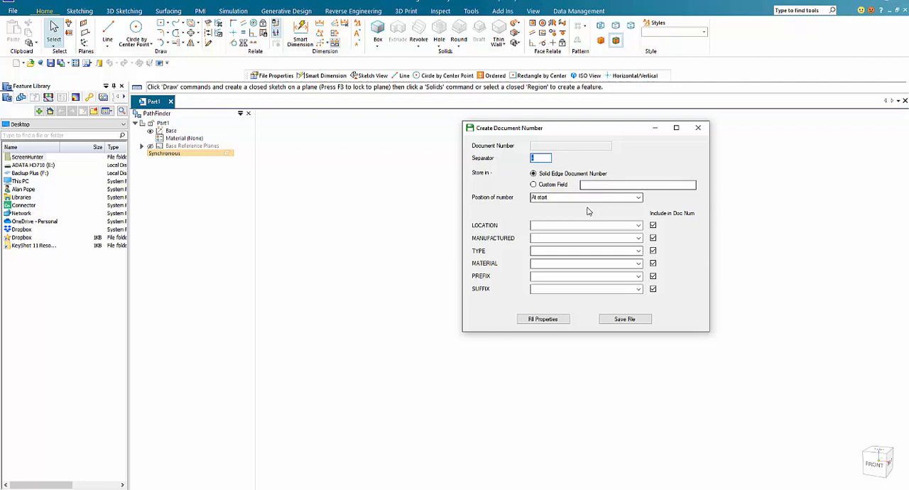
pyautogui.moveTo(557, 224)
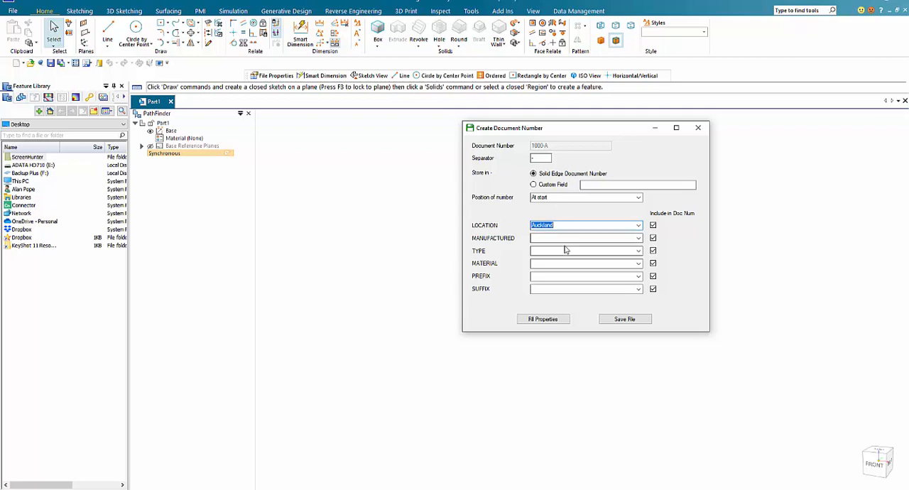
# Choose Cast as the manufacturing method and Die Cast as the type
pyautogui.click(637, 238)
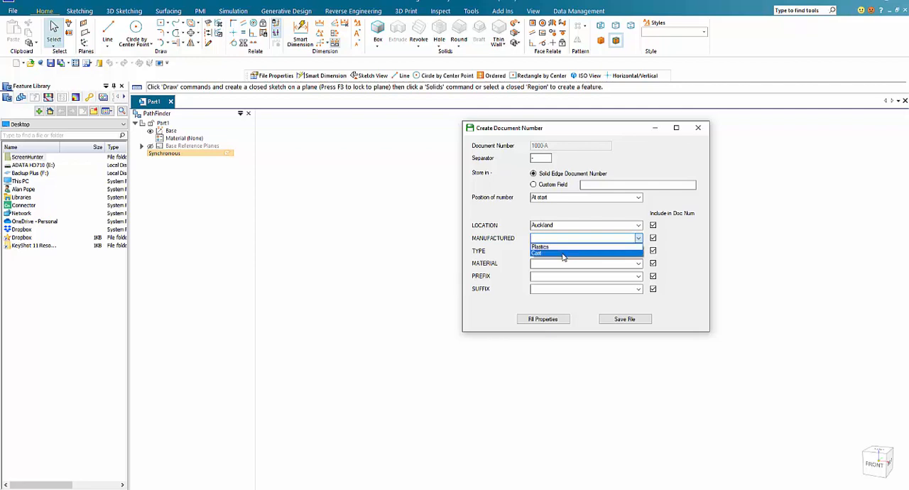
pyautogui.click(560, 252)
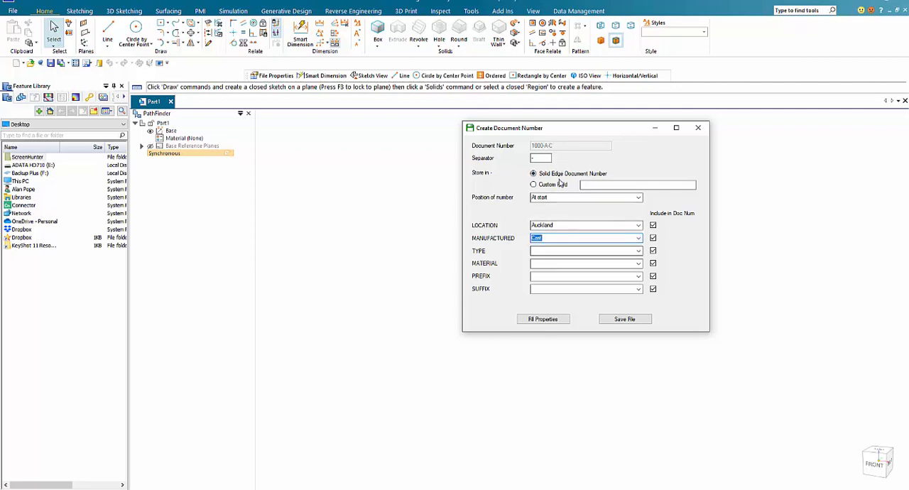
pyautogui.click(636, 250)
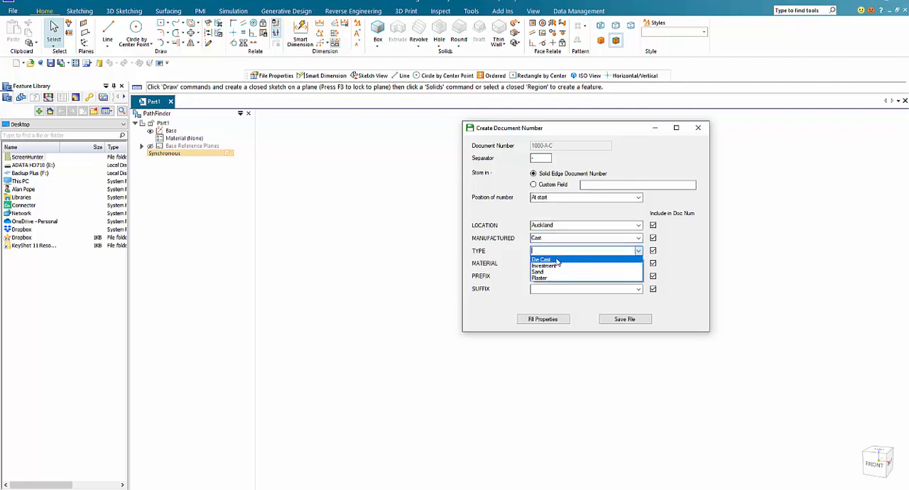
pyautogui.click(541, 259)
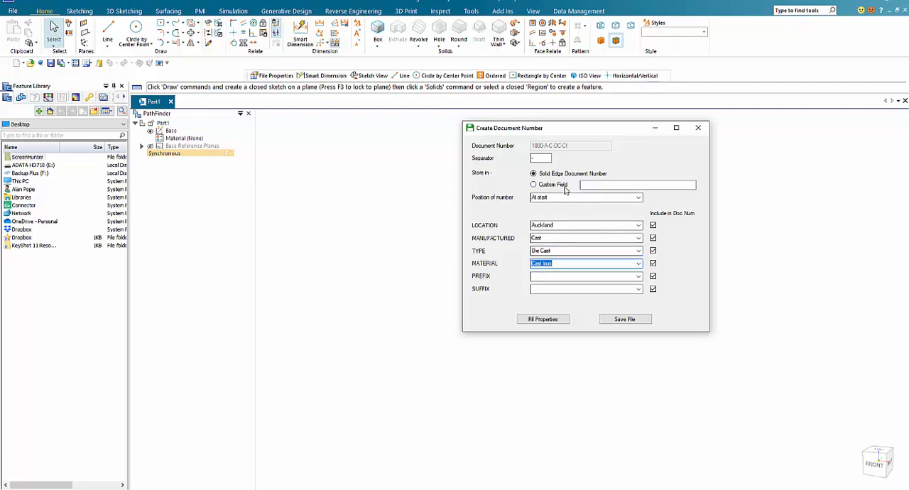
pyautogui.click(636, 198)
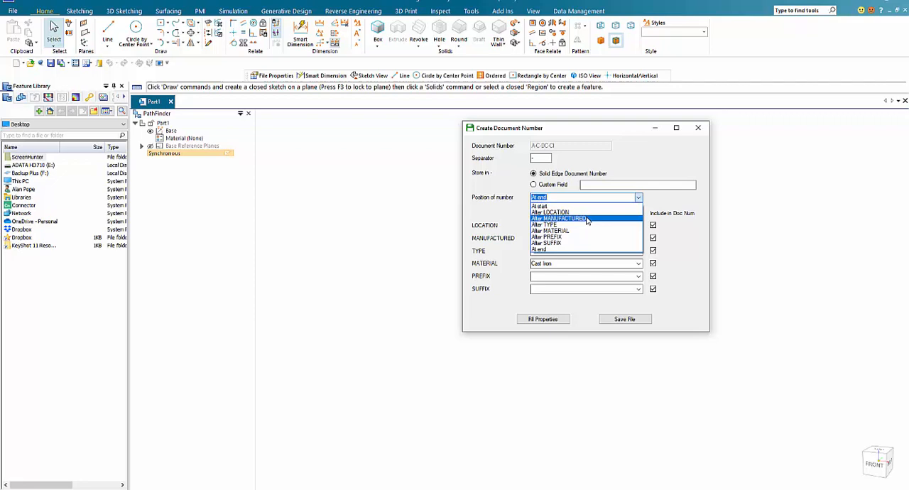
# Place the running number after the manufacturing code, giving A-C-1000-DC-CI
pyautogui.click(559, 219)
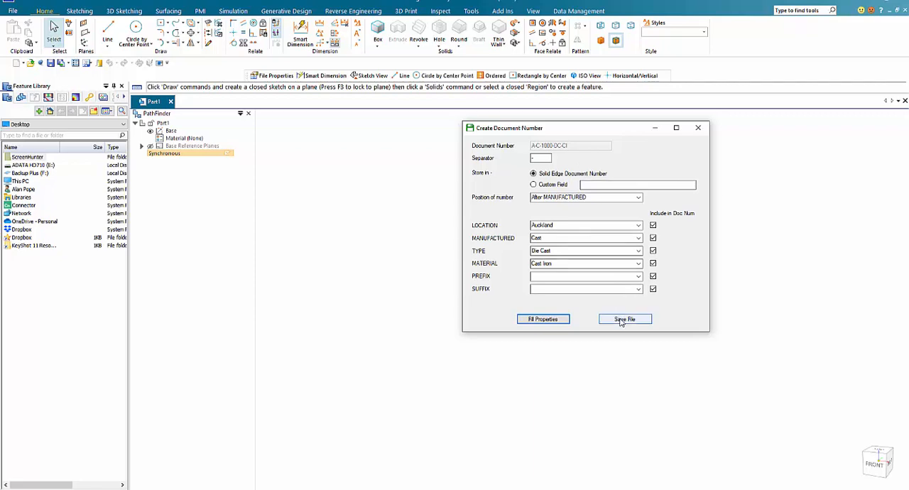
# Save the part as A-C-1000-DC-CI in the Temp folder and close the document-number window
pyautogui.click(625, 318)
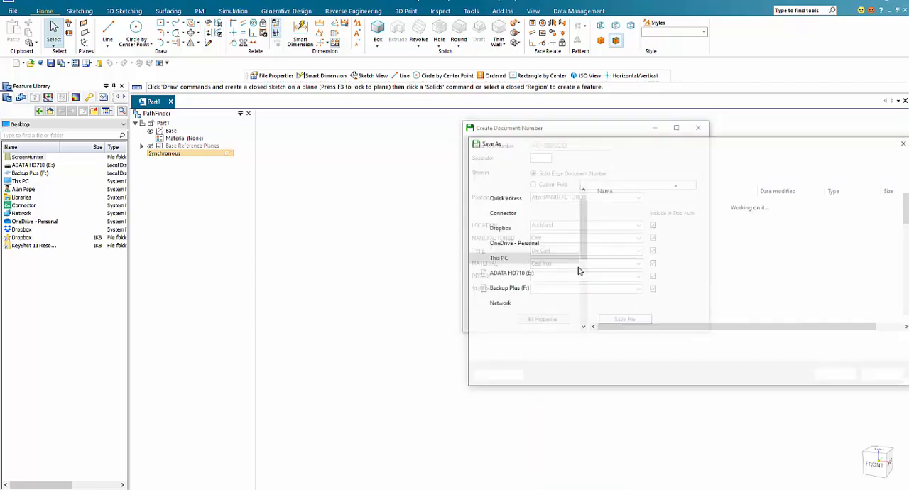
pyautogui.click(625, 319)
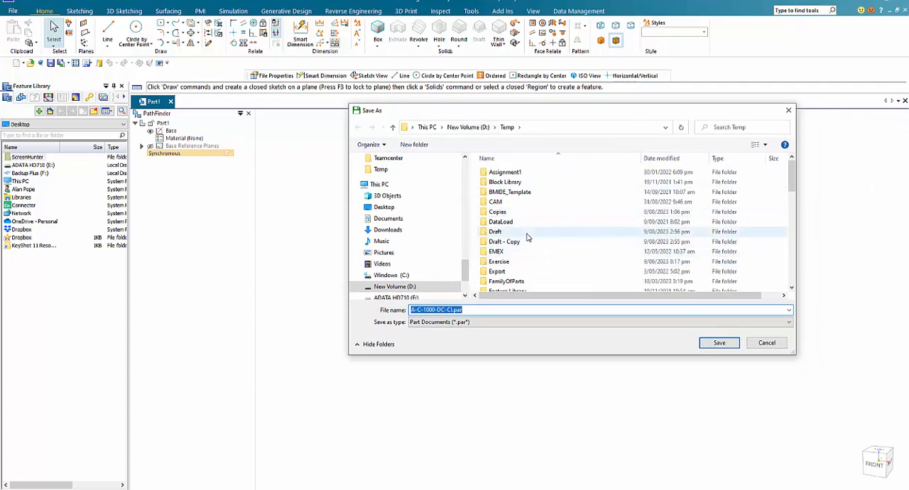
pyautogui.moveTo(494, 231)
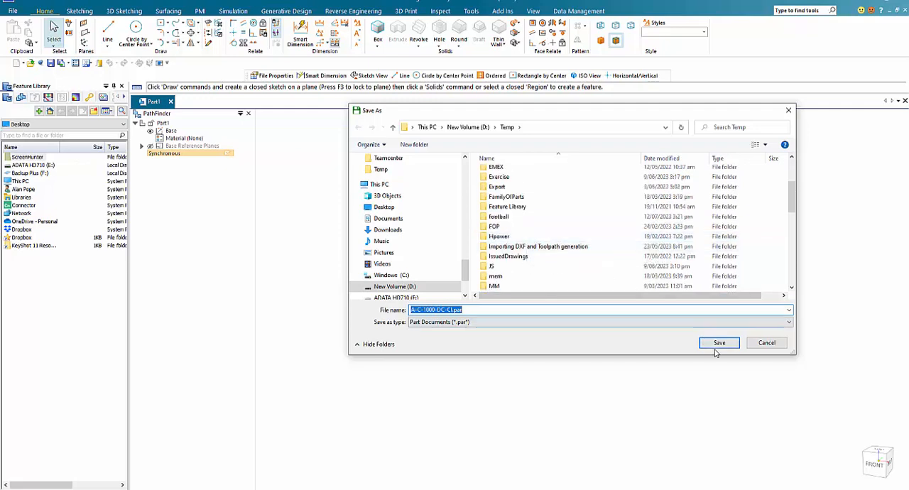
pyautogui.click(718, 342)
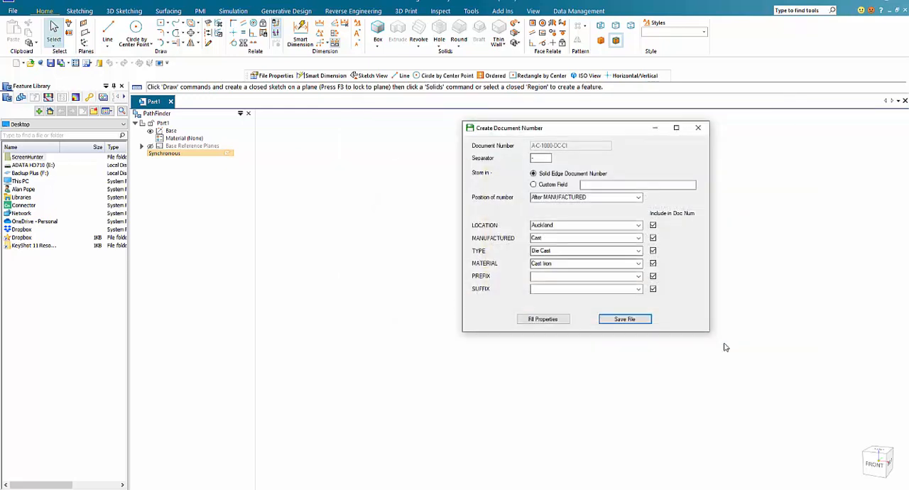
pyautogui.click(625, 318)
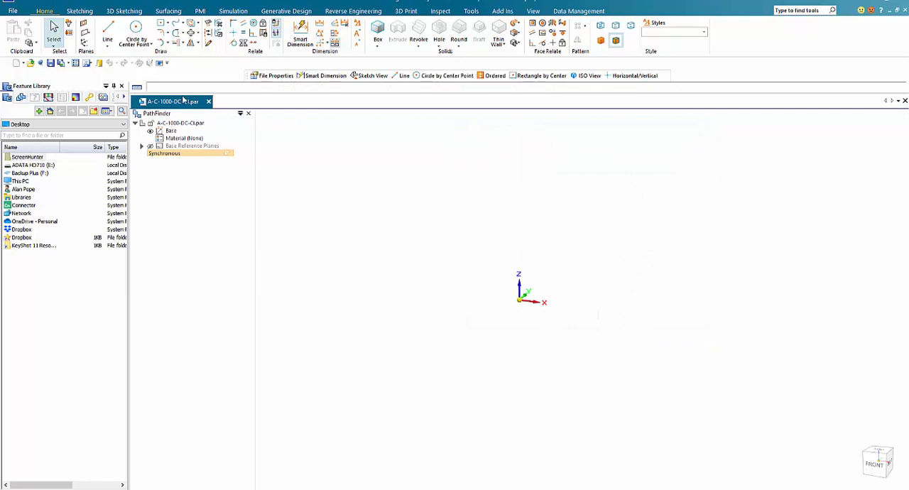
pyautogui.moveTo(182, 114)
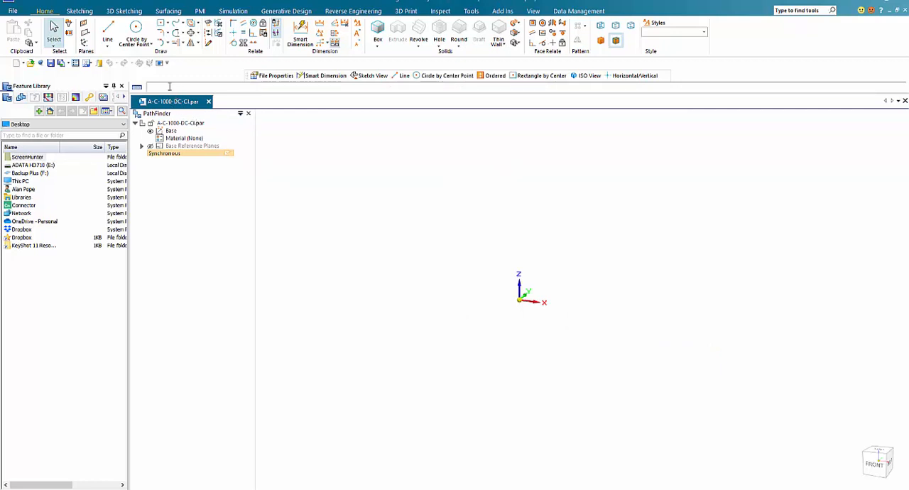
# Show the file properties of A-C-1000-DC-CI, scrolled to the custom LOCATION, MANUFACTURED, TYPE and MATERIAL fields
pyautogui.click(578, 12)
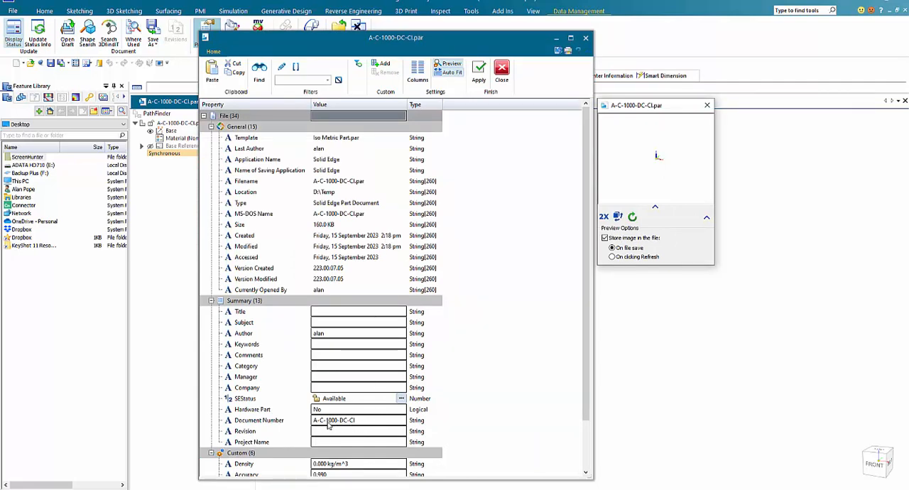
pyautogui.scroll(-3)
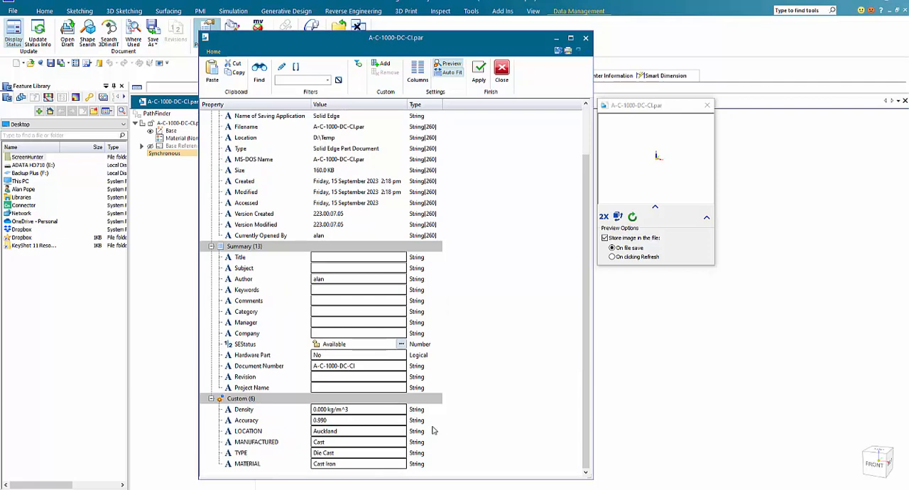
pyautogui.moveTo(262, 452)
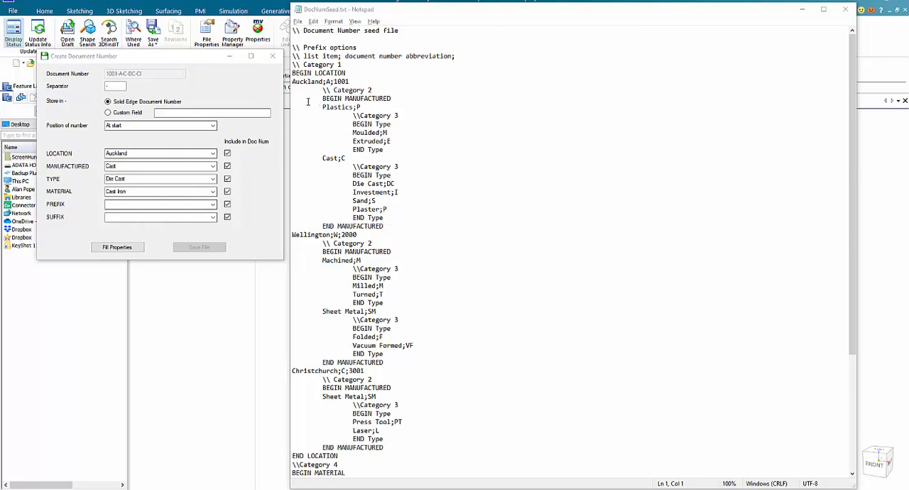
pyautogui.doubleClick(320, 74)
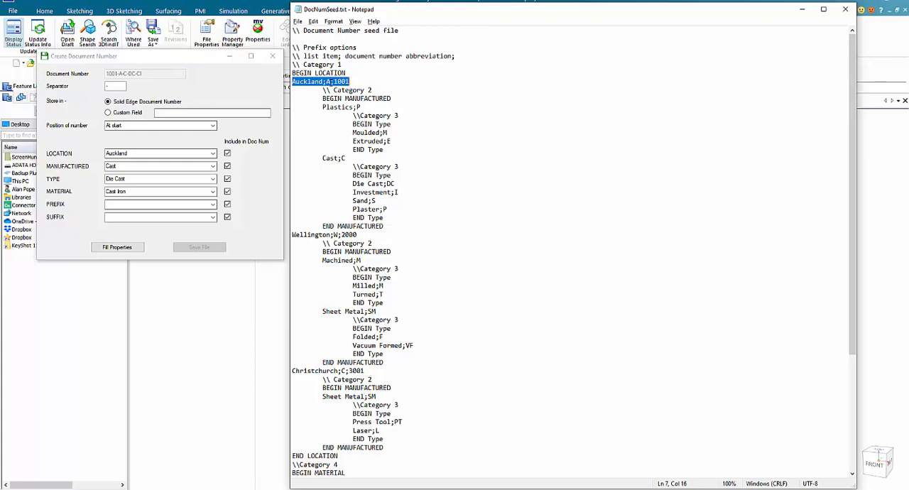
pyautogui.doubleClick(341, 81)
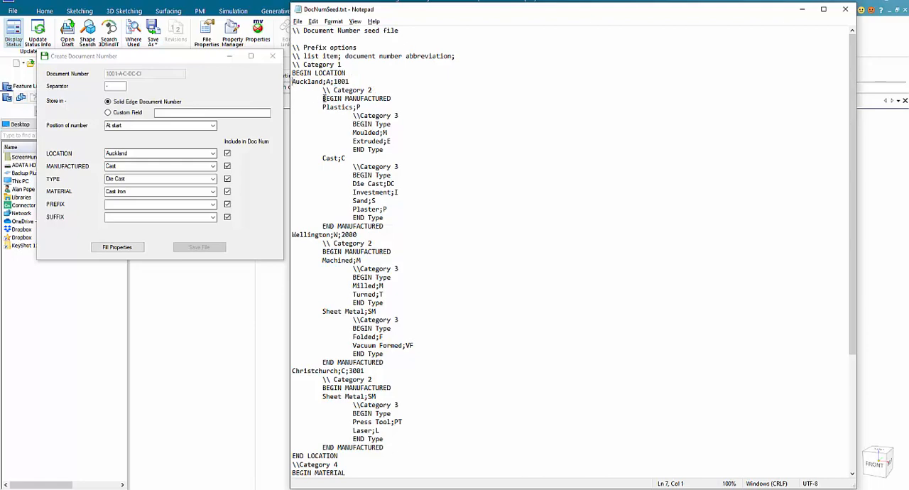
pyautogui.doubleClick(298, 81)
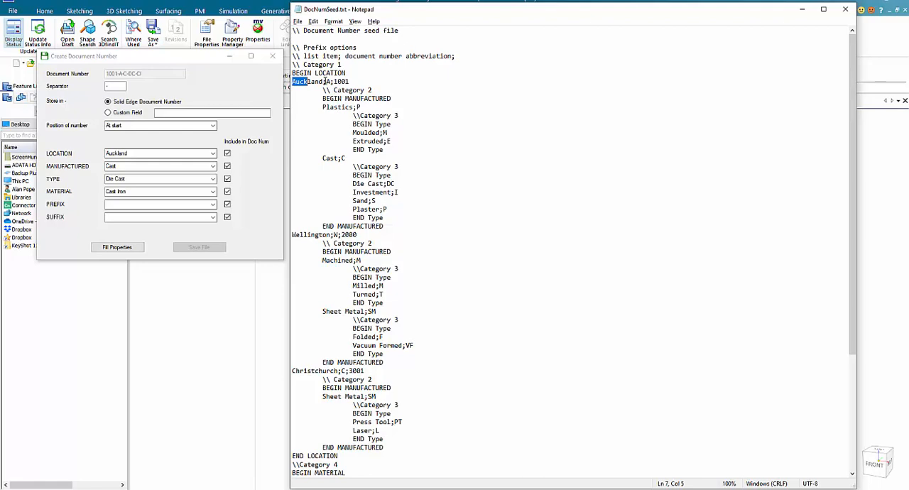
pyautogui.tripleClick(320, 81)
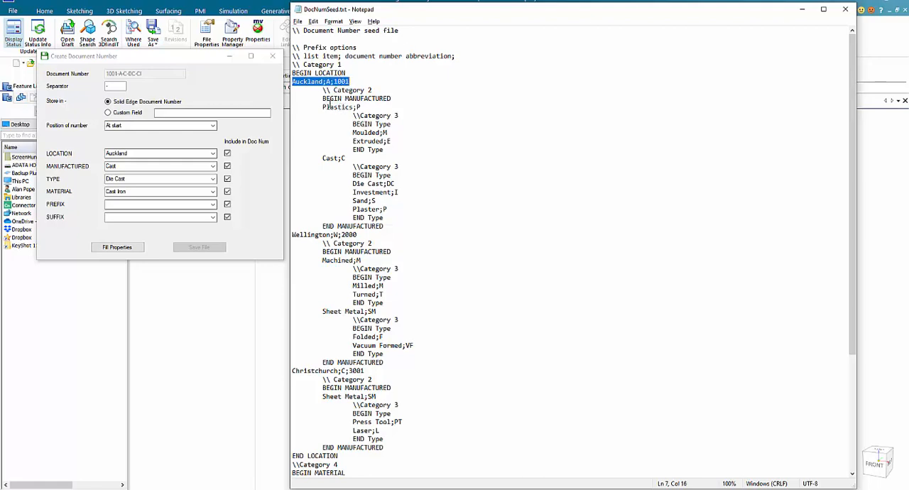
pyautogui.doubleClick(368, 98)
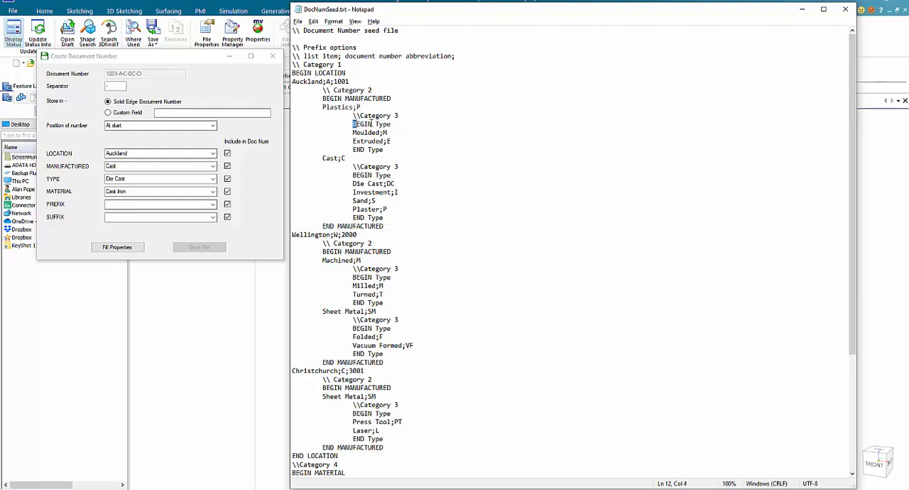
pyautogui.doubleClick(366, 134)
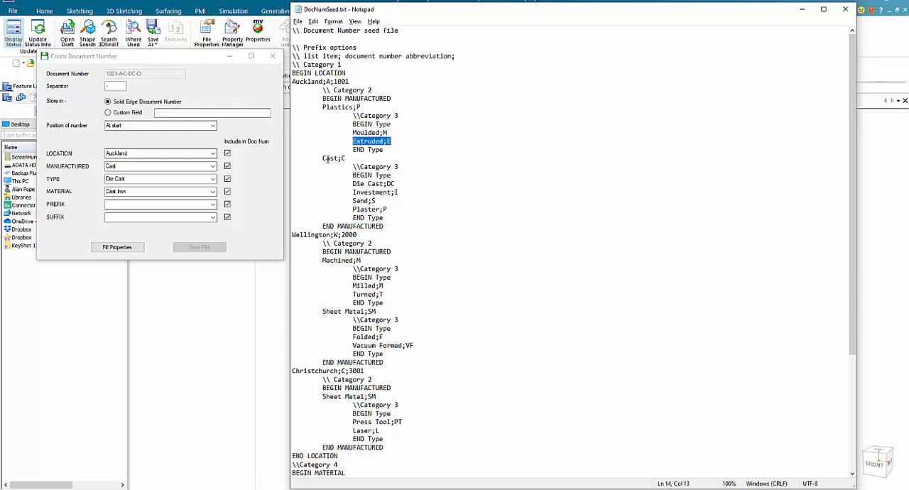
pyautogui.doubleClick(328, 158)
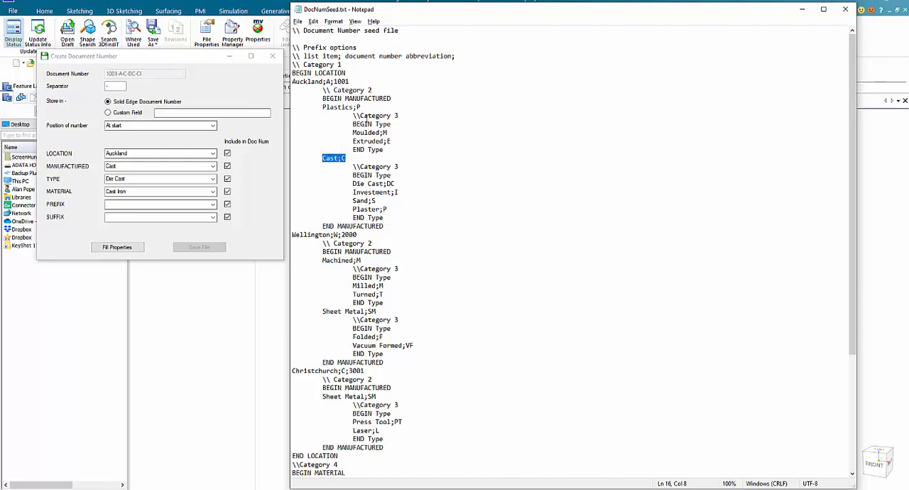
pyautogui.moveTo(355, 183)
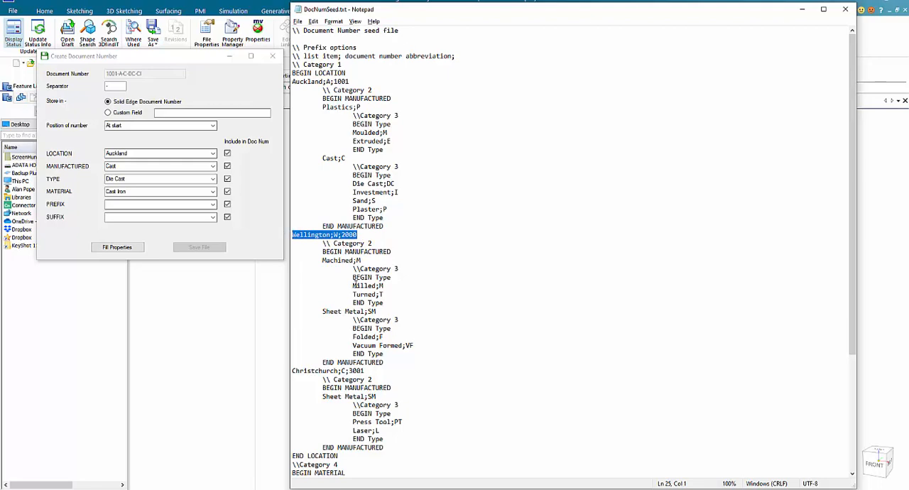
pyautogui.scroll(-3)
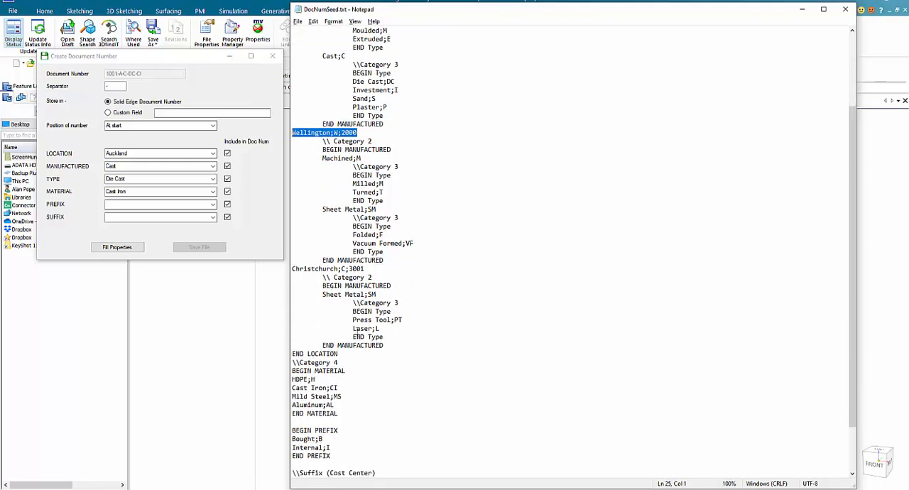
pyautogui.scroll(-3)
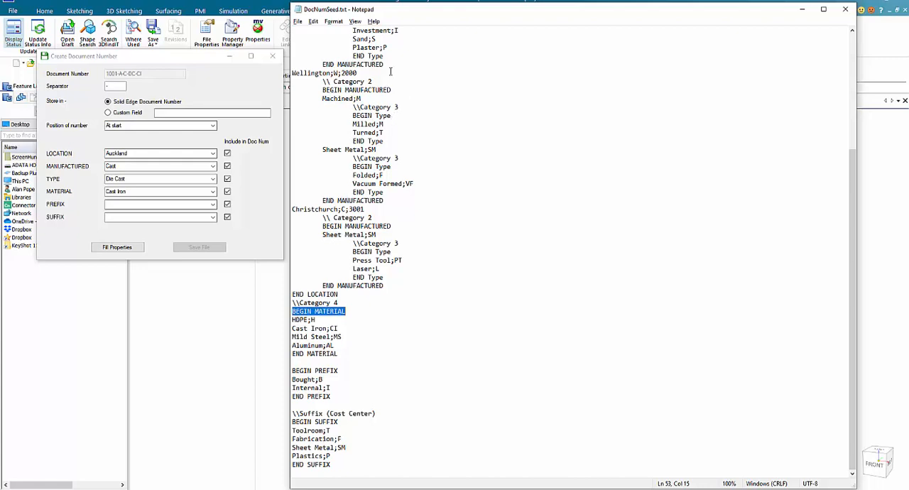
pyautogui.moveTo(352, 338)
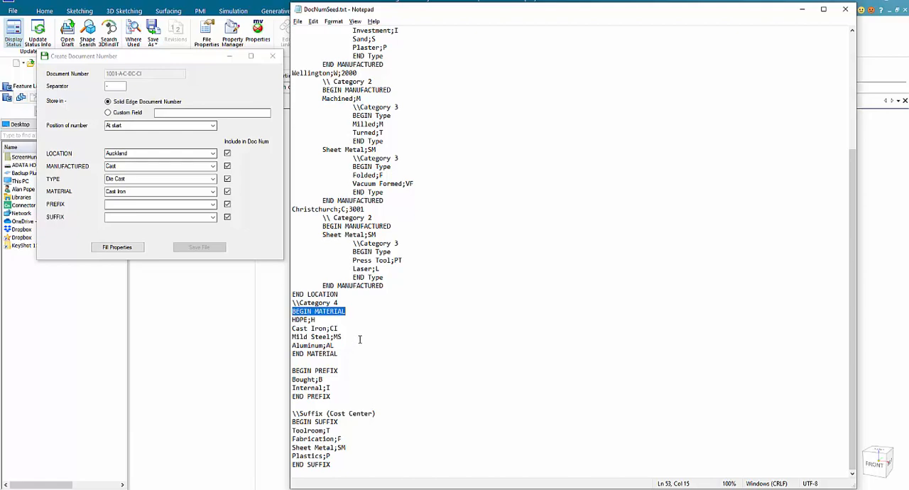
pyautogui.moveTo(359, 342)
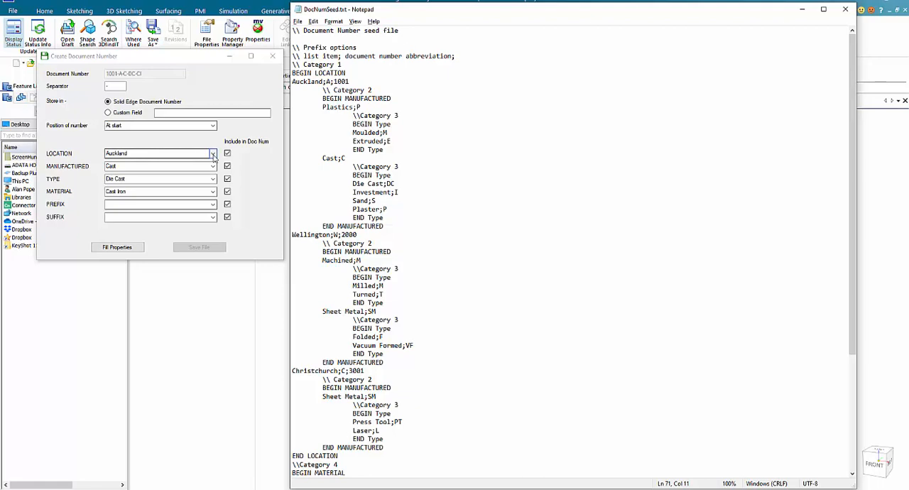
# Choose the location and manufacturing method from the LOCATION and MANUFACTURED dropdowns
pyautogui.click(211, 154)
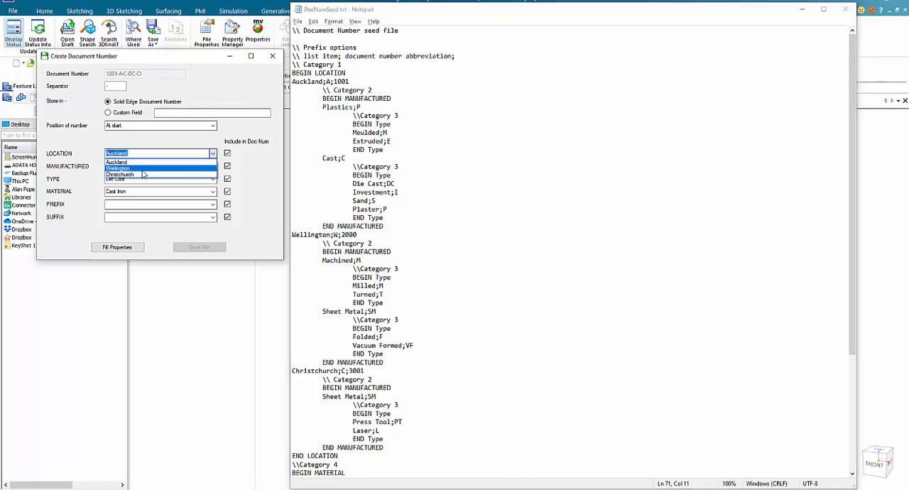
pyautogui.click(117, 167)
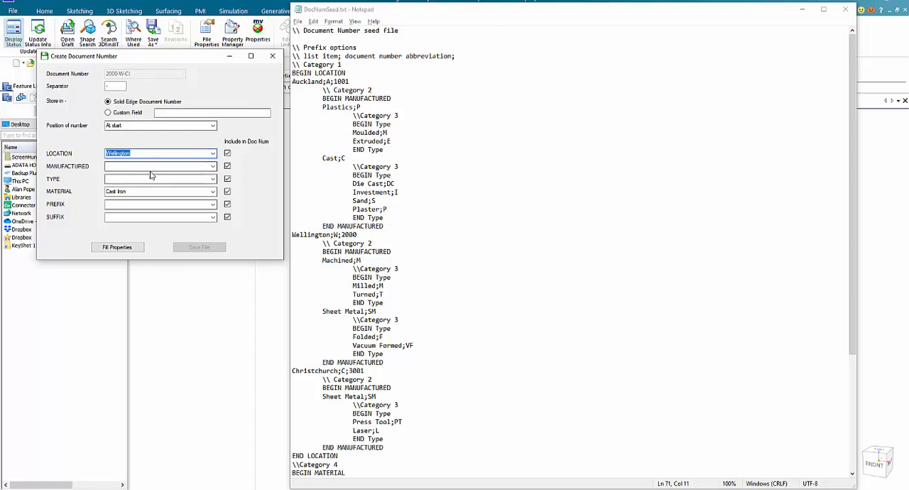
pyautogui.click(213, 166)
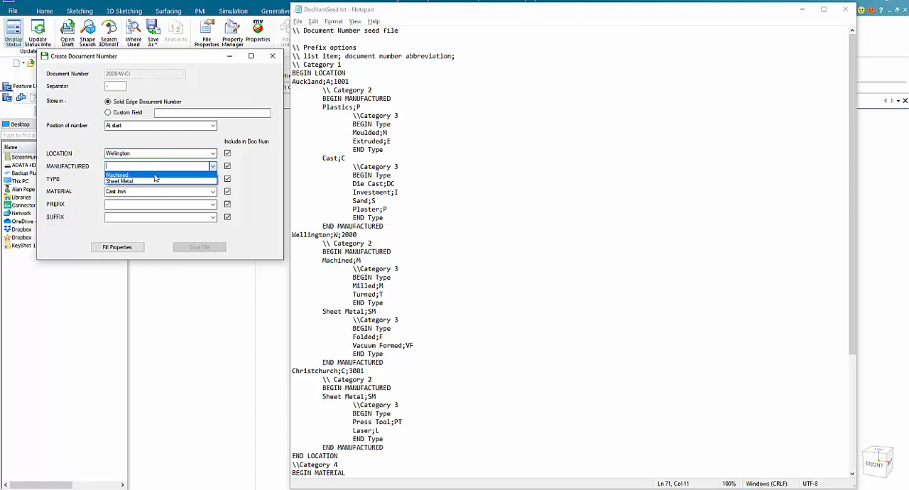
pyautogui.click(117, 175)
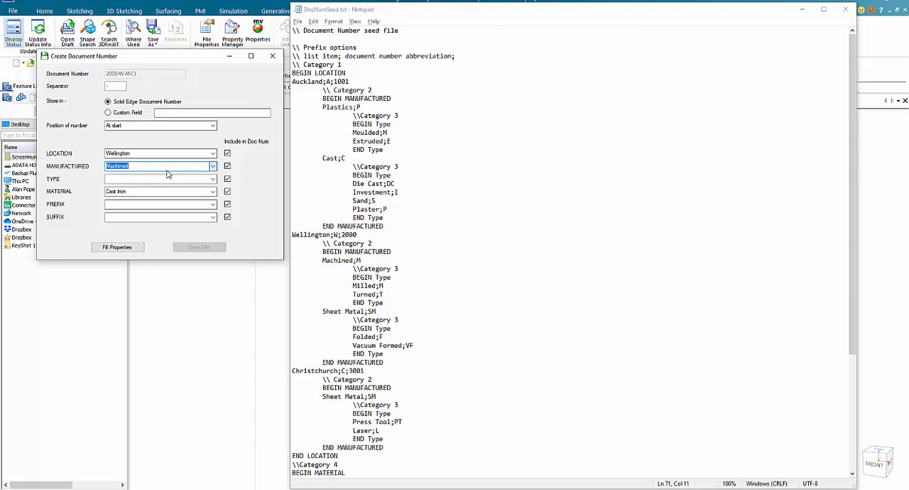
# Choose Folded as the type and Mild Steel as the material
pyautogui.click(213, 154)
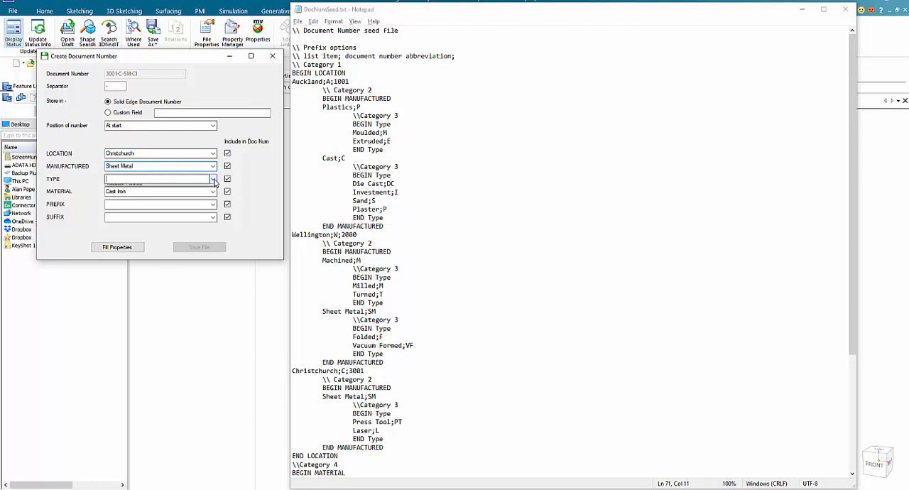
pyautogui.click(213, 179)
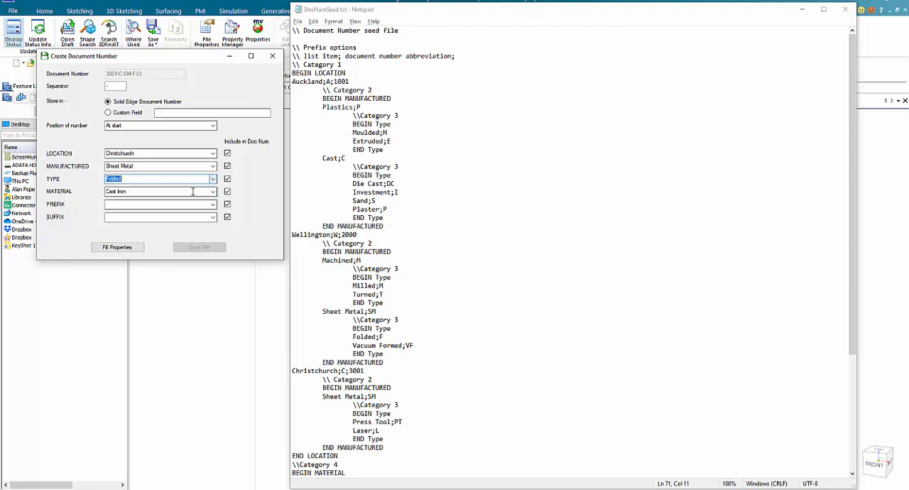
pyautogui.click(212, 191)
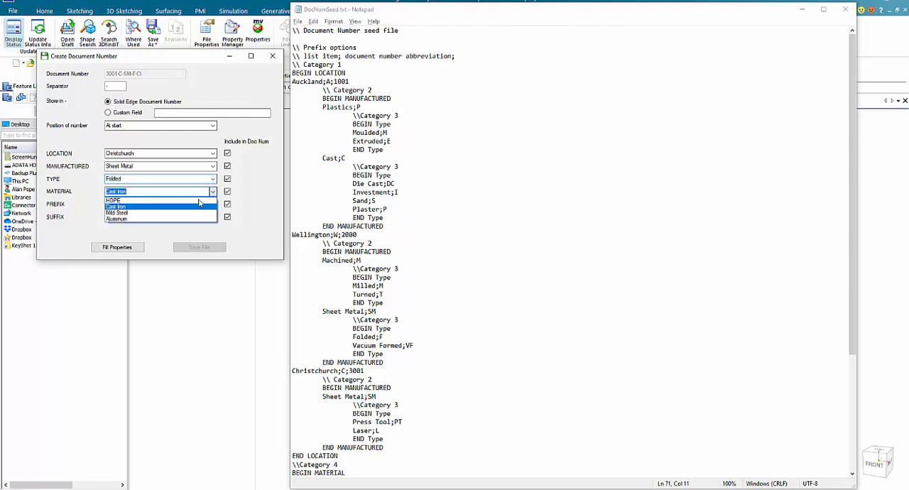
pyautogui.moveTo(130, 214)
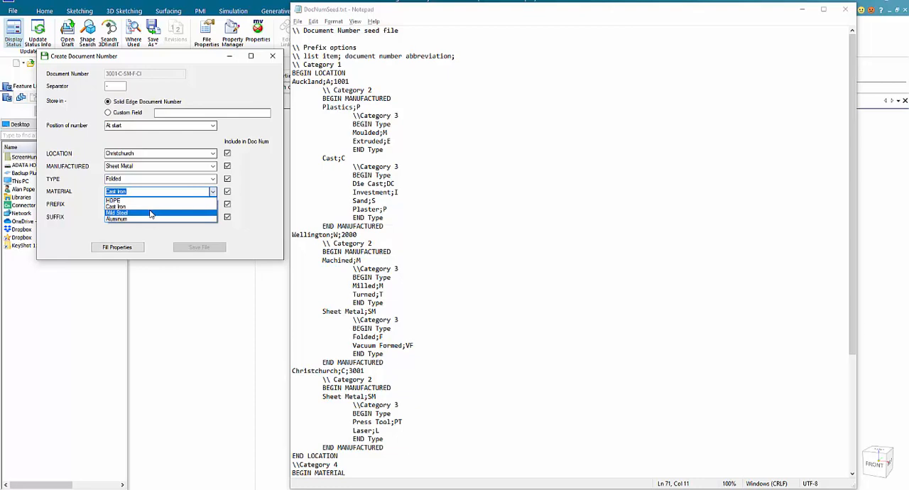
pyautogui.click(116, 213)
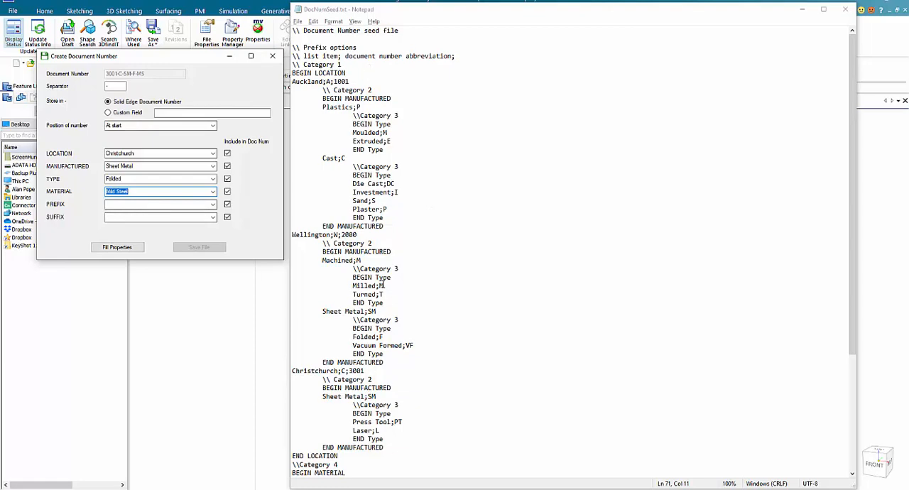
pyautogui.moveTo(397, 264)
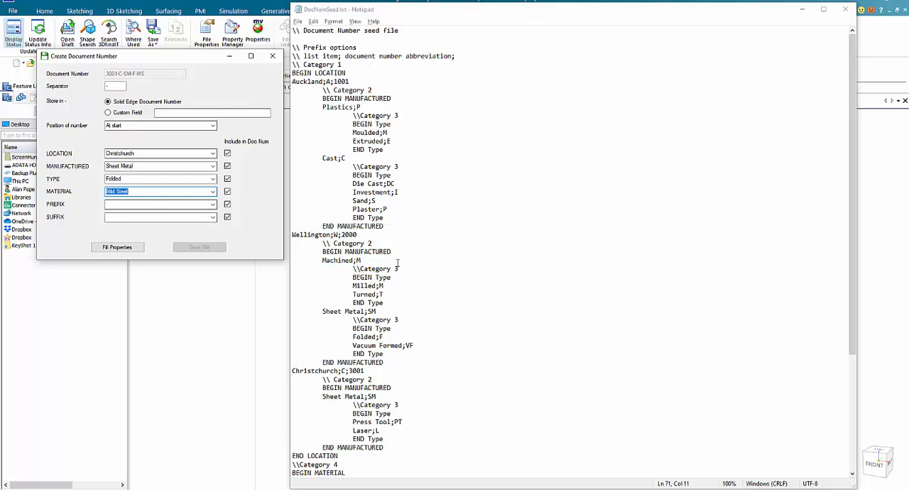